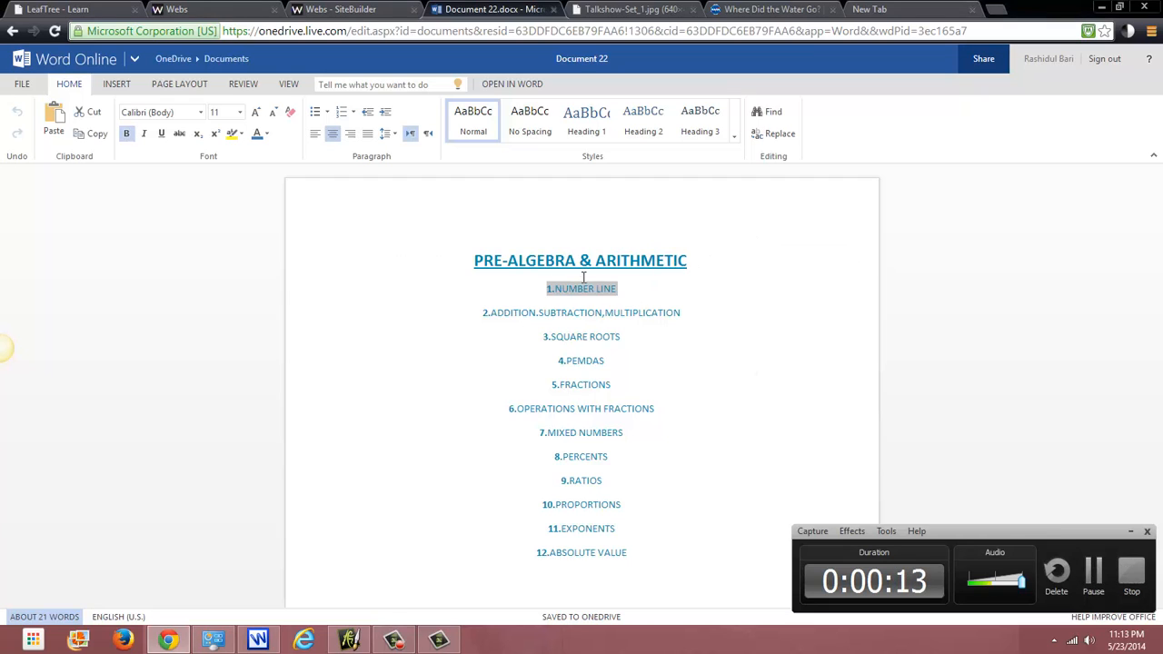
{"action": "mouse_move", "coordinate": [405, 428]}
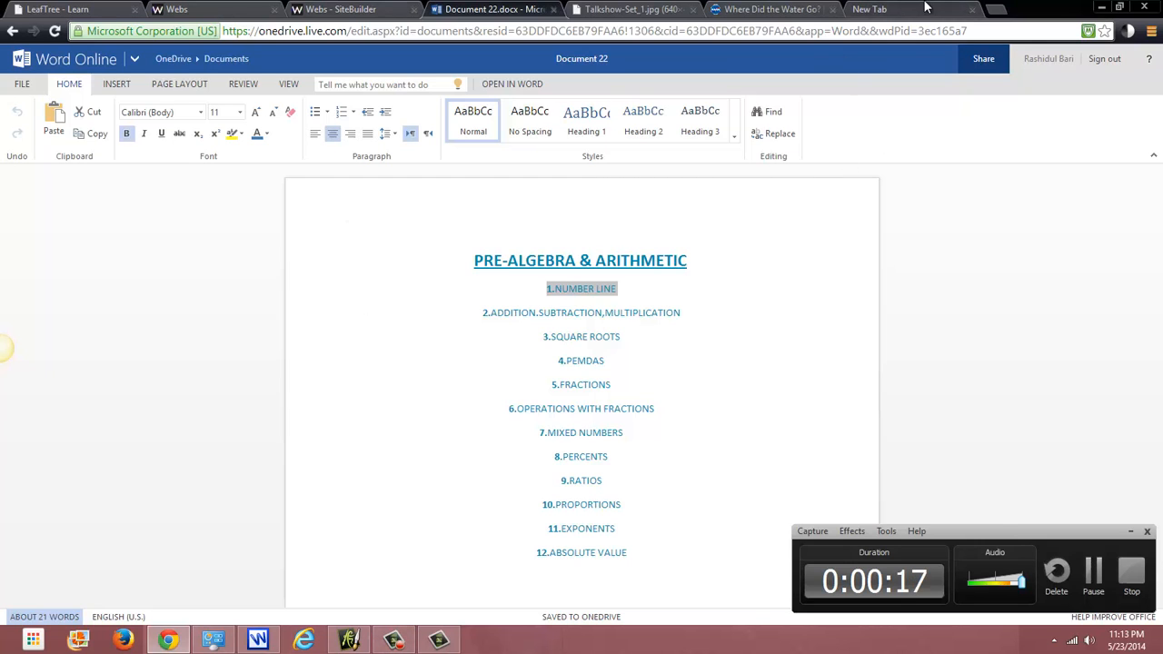
- Switch from the Word Online pre-algebra document to the empty new browser tab
{"action": "left_click", "coordinate": [881, 9]}
{"action": "type", "text": "goo"}
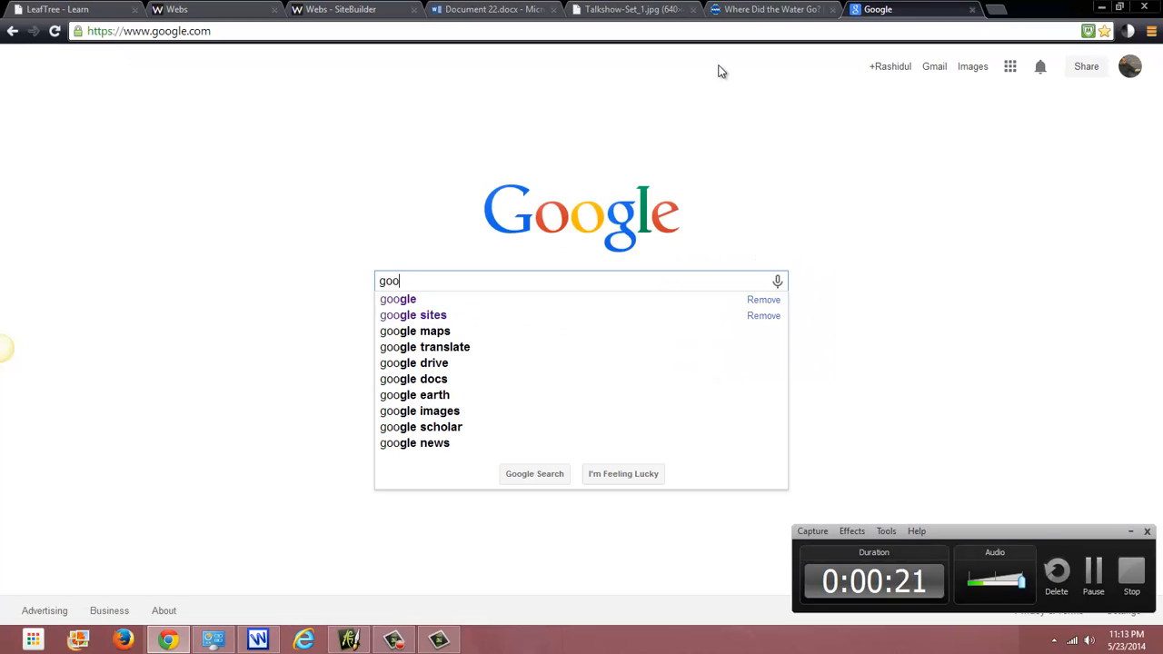
- Search Google for 'google maps' using the suggestion and open a result
{"action": "left_click", "coordinate": [415, 330]}
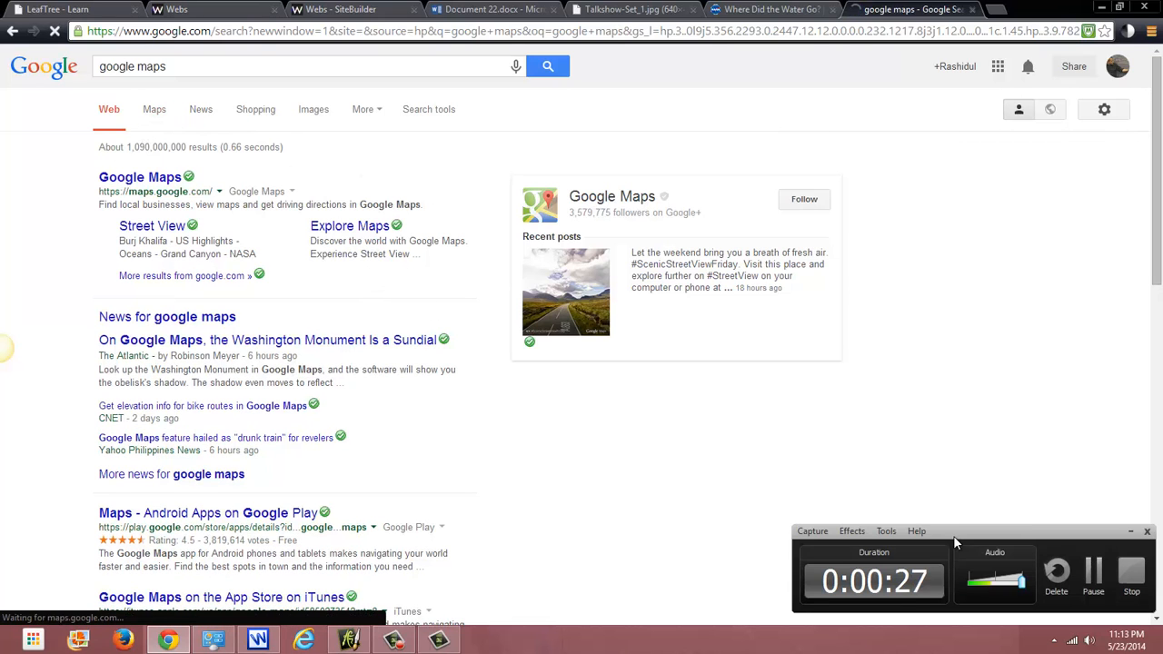
{"action": "left_click", "coordinate": [140, 176]}
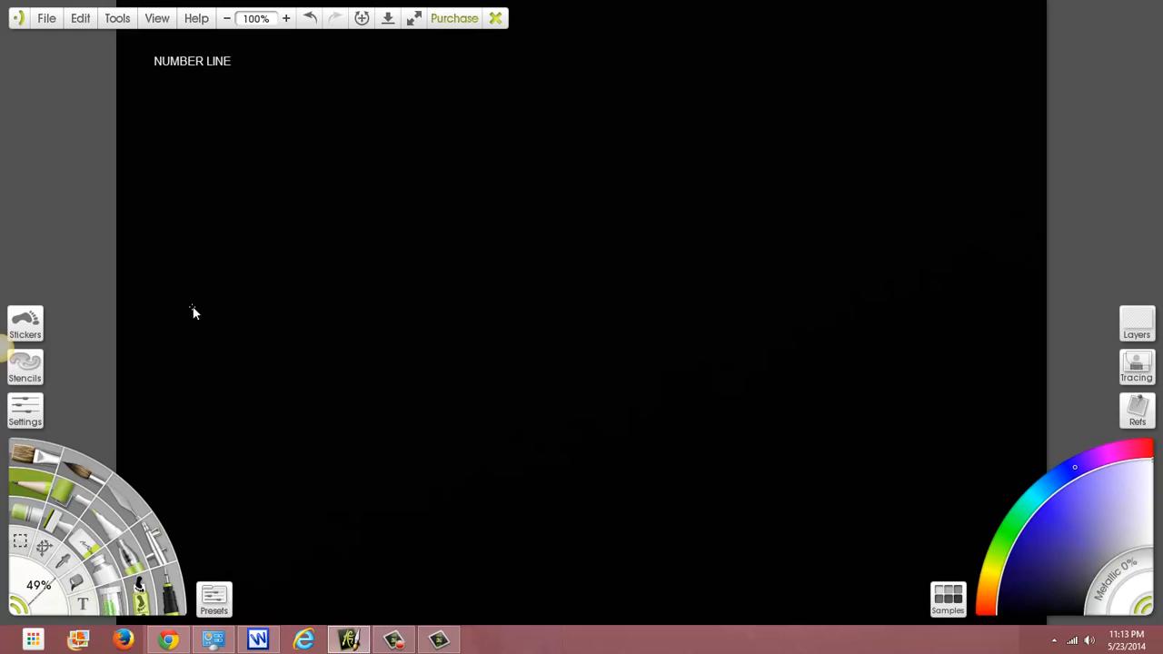
- Chalk a long horizontal line with arrowheads, then tick marks labelled 0 and 1
{"action": "left_click_drag", "start_coordinate": [193, 309], "coordinate": [837, 298]}
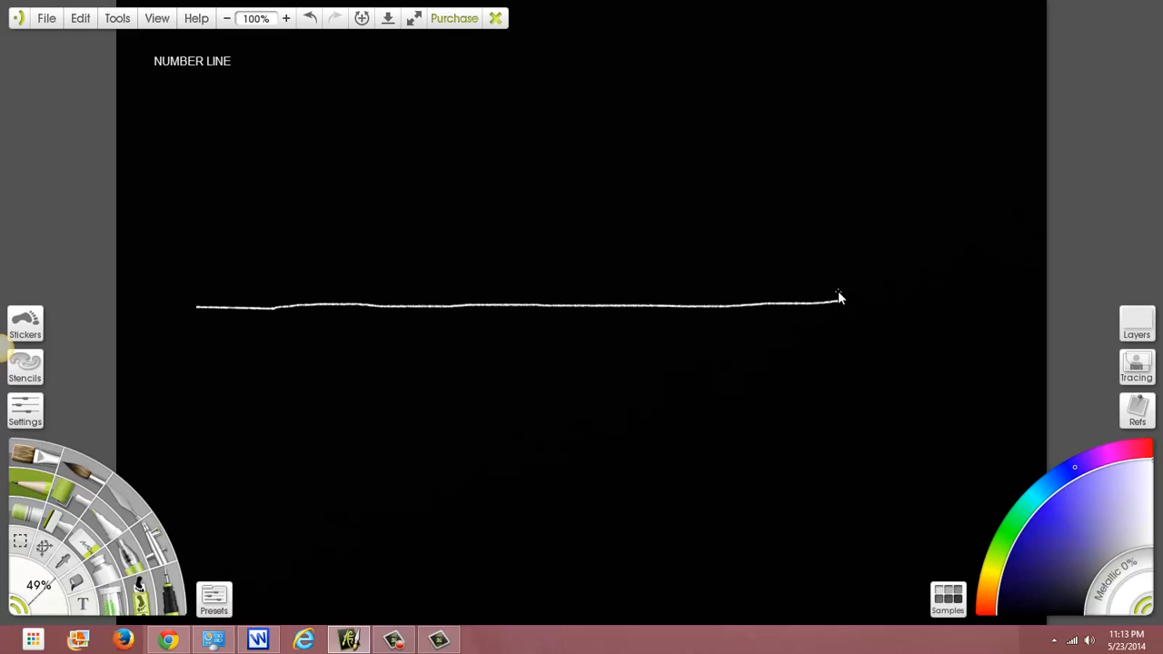
{"action": "left_click_drag", "start_coordinate": [836, 300], "coordinate": [854, 300]}
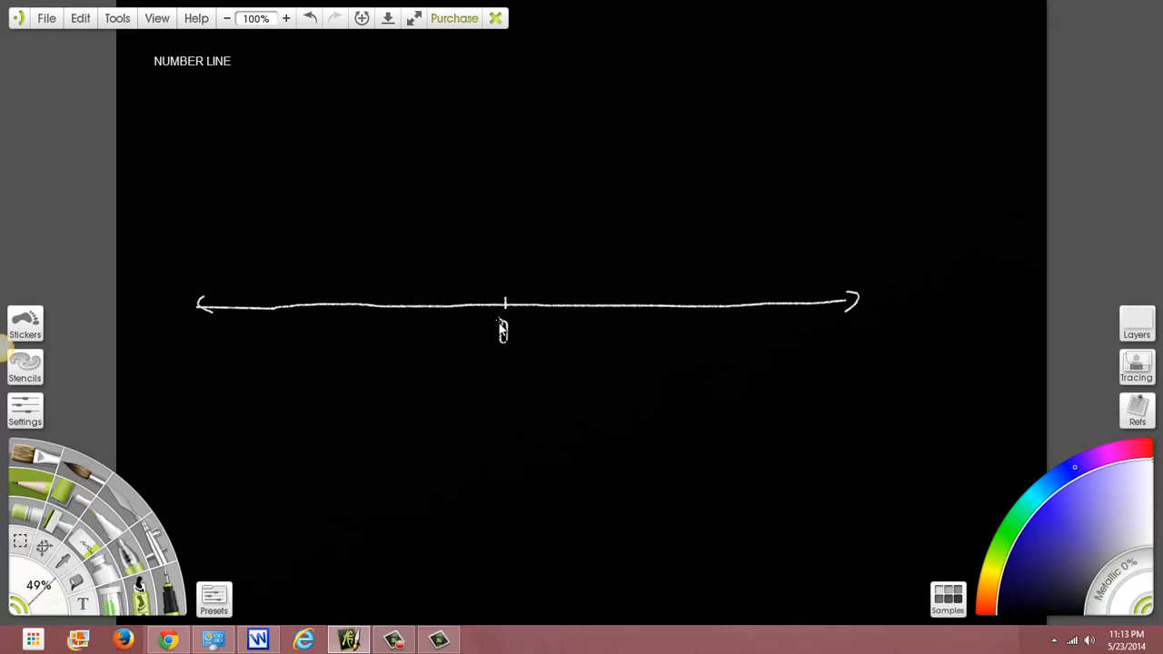
{"action": "left_click_drag", "start_coordinate": [501, 325], "coordinate": [505, 341]}
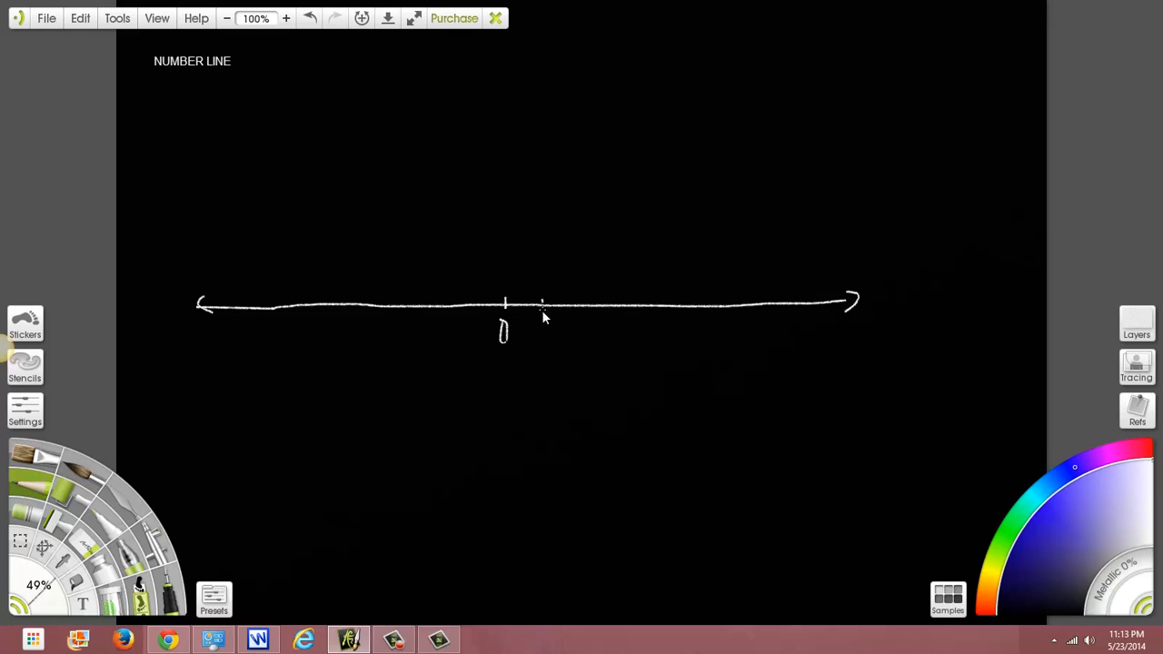
{"action": "left_click_drag", "start_coordinate": [545, 309], "coordinate": [545, 350]}
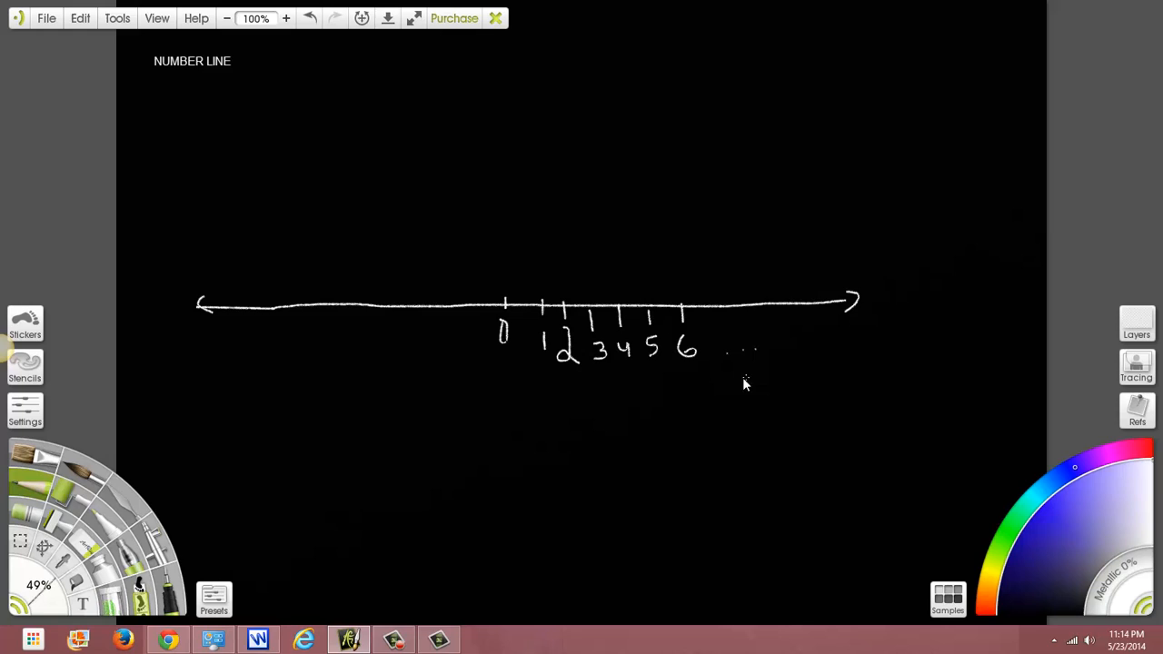
- Write +∞ at the right end, add dots past -4, and write −∞ at the left
{"action": "left_click_drag", "start_coordinate": [722, 391], "coordinate": [786, 386]}
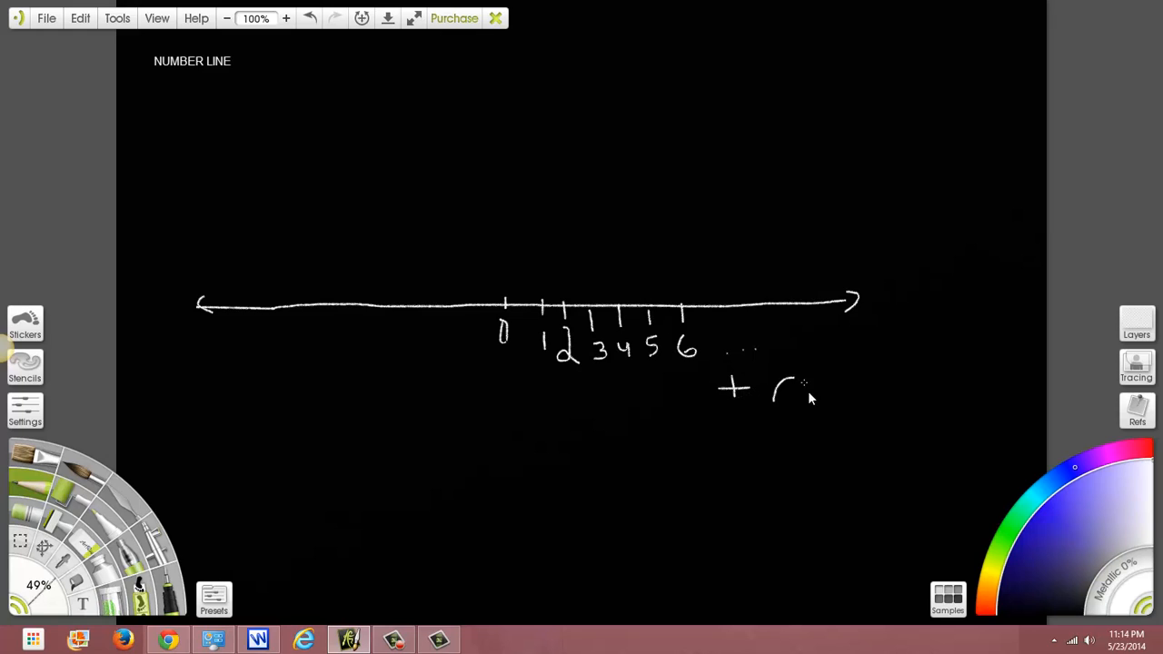
{"action": "left_click_drag", "start_coordinate": [777, 387], "coordinate": [826, 386]}
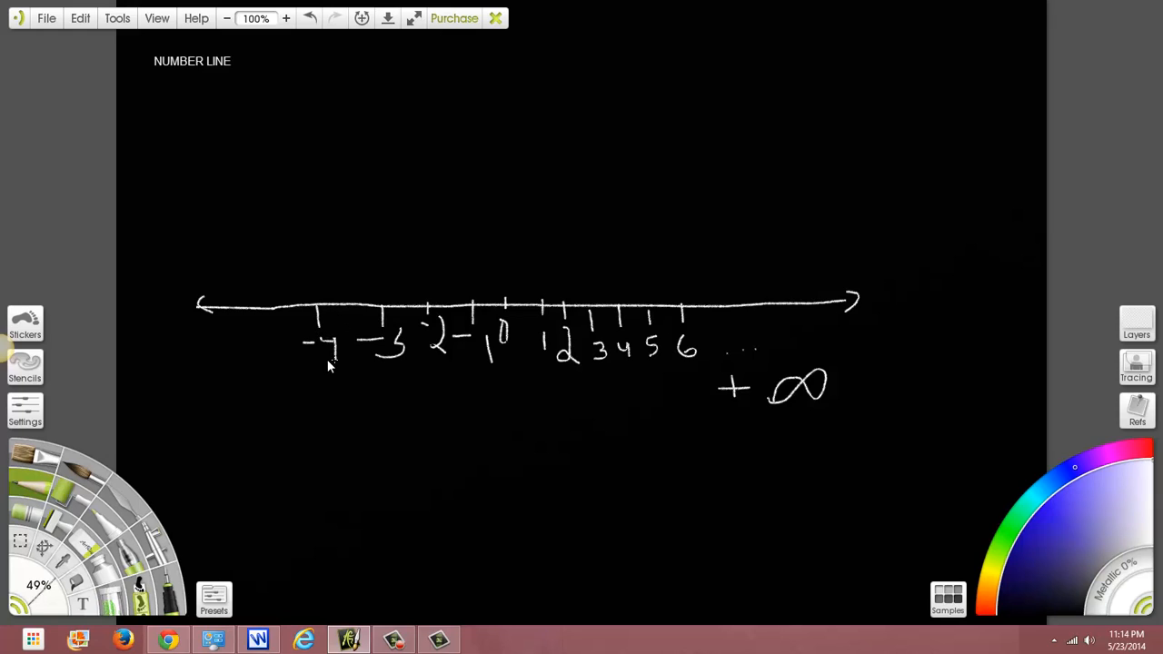
{"action": "left_click_drag", "start_coordinate": [209, 353], "coordinate": [227, 353]}
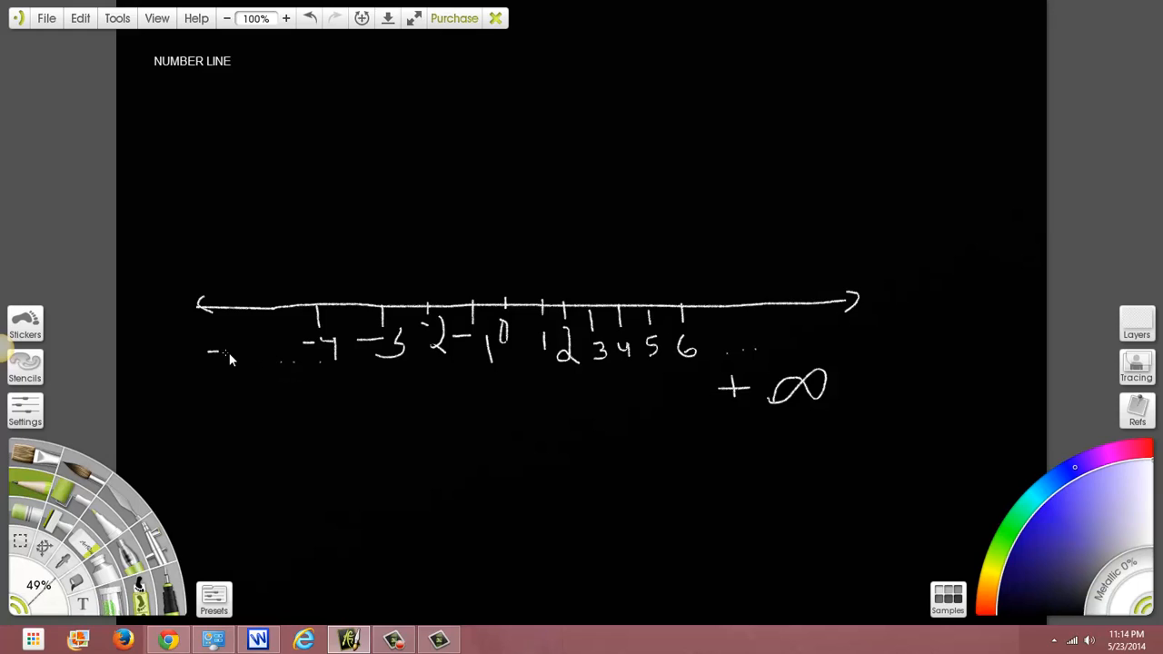
{"action": "left_click_drag", "start_coordinate": [245, 354], "coordinate": [282, 354]}
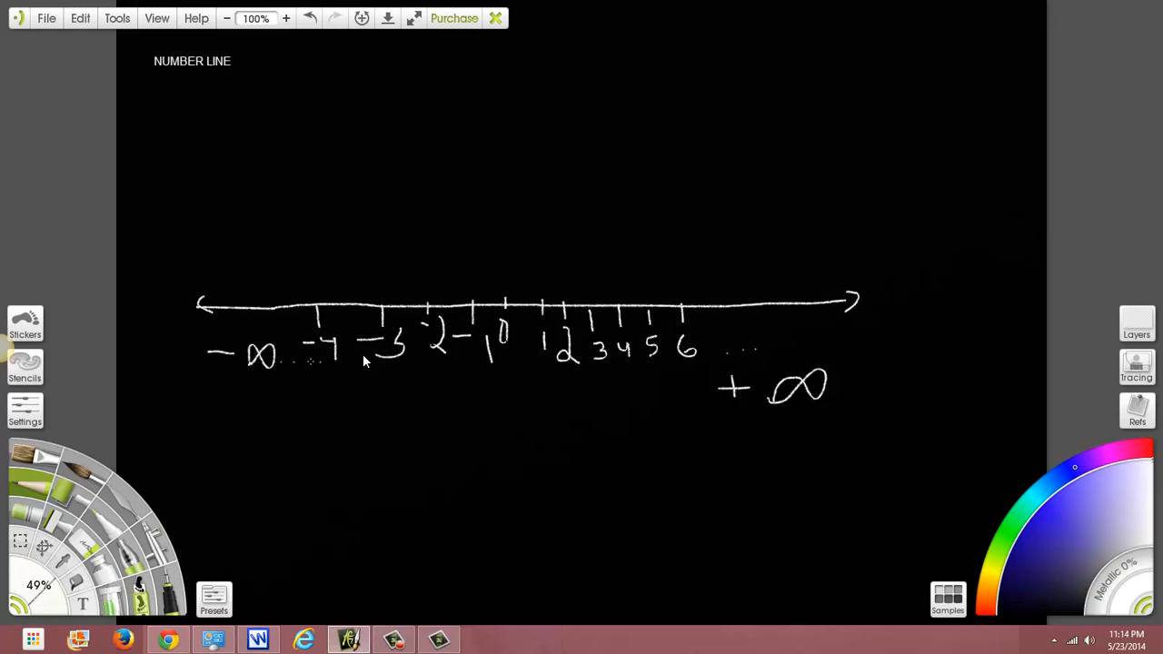
{"action": "mouse_move", "coordinate": [981, 467]}
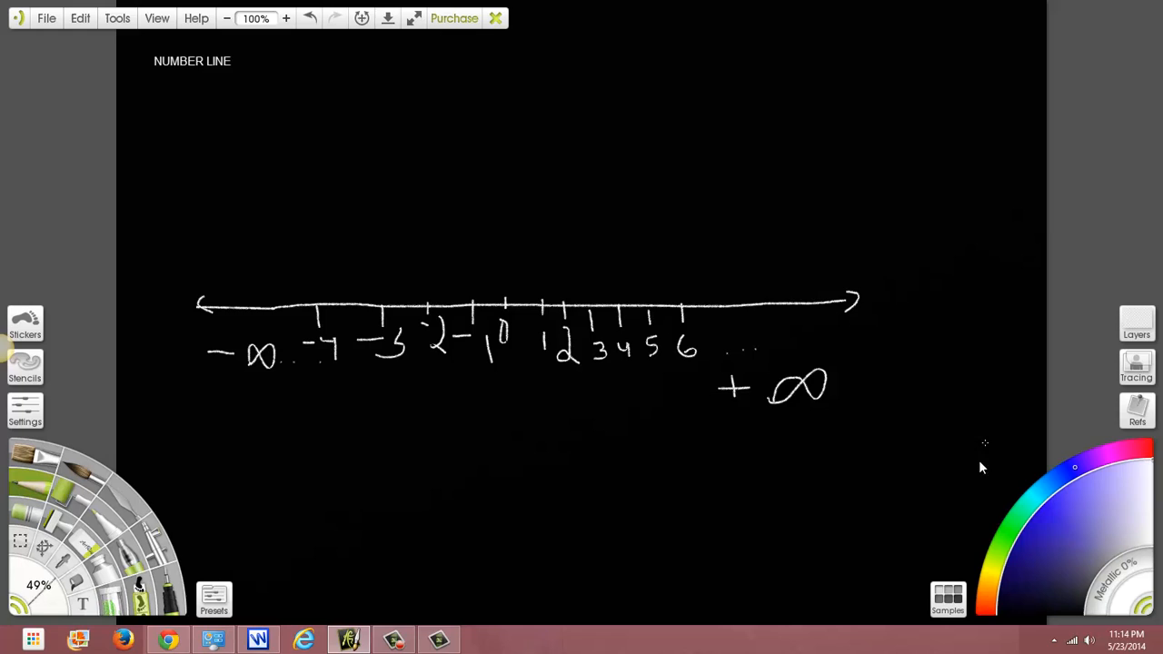
- In red, brace the 1–2 span, underline 2, and write decimal examples above
{"action": "left_click", "coordinate": [1143, 448]}
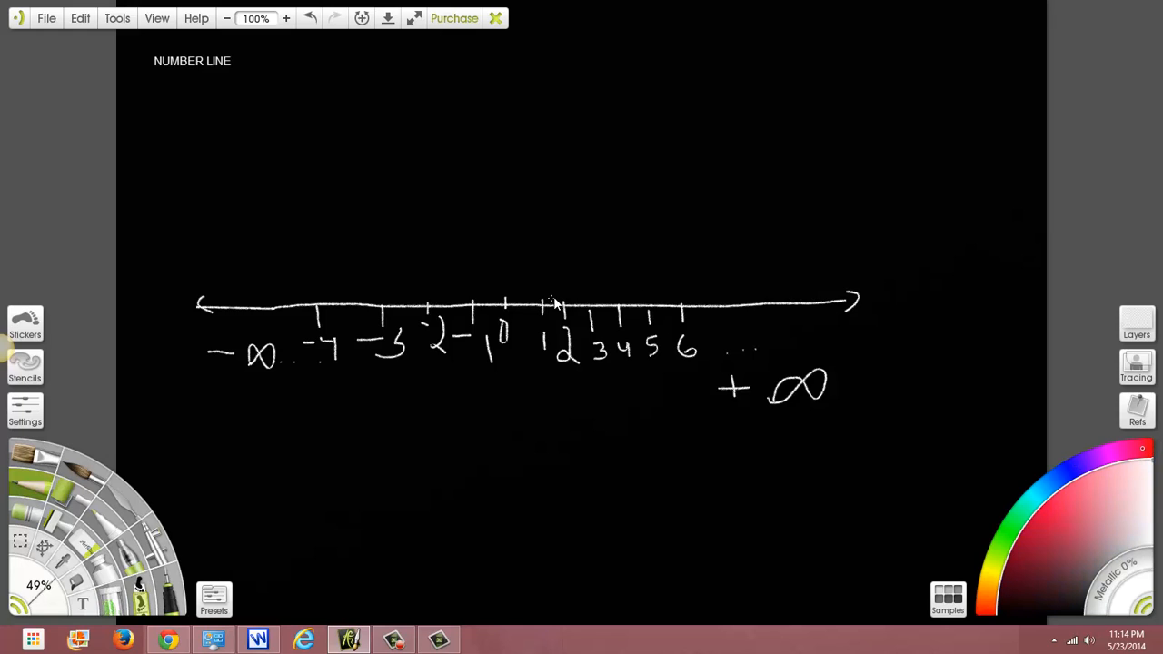
{"action": "mouse_move", "coordinate": [548, 285]}
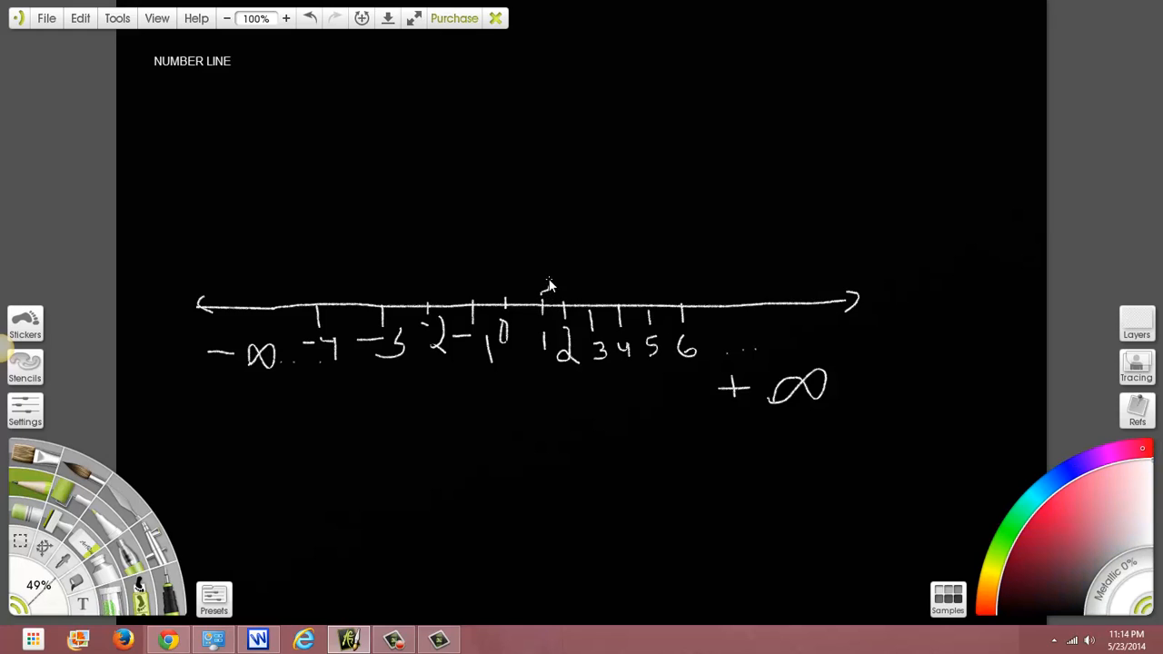
{"action": "left_click_drag", "start_coordinate": [545, 291], "coordinate": [559, 282]}
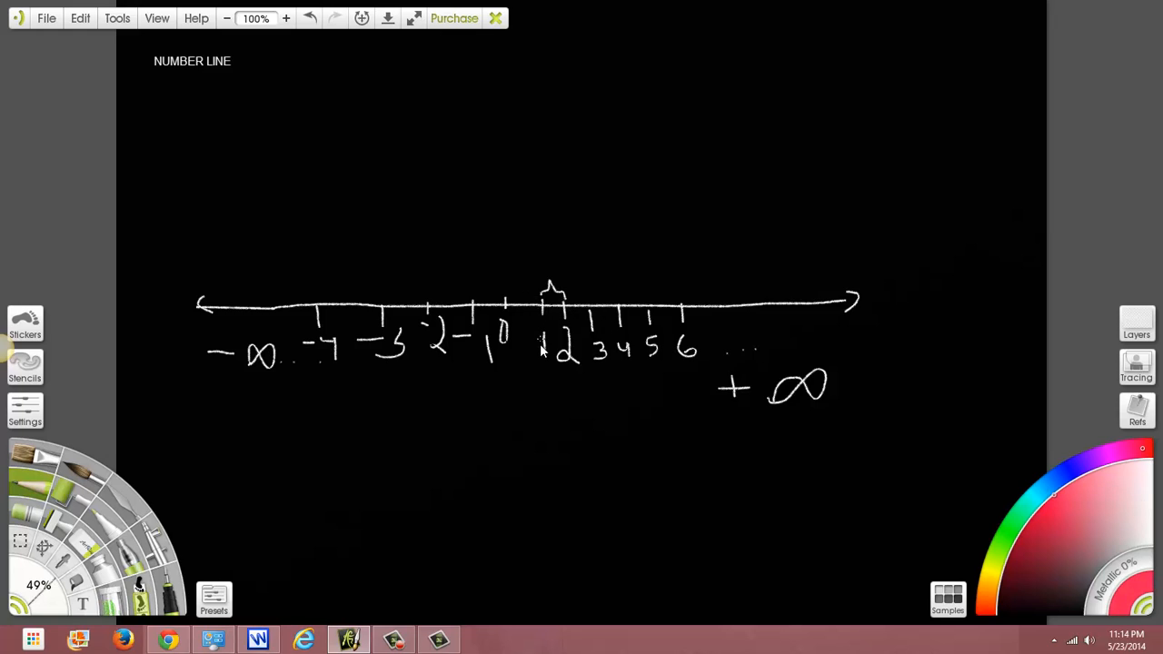
{"action": "left_click_drag", "start_coordinate": [549, 368], "coordinate": [586, 377]}
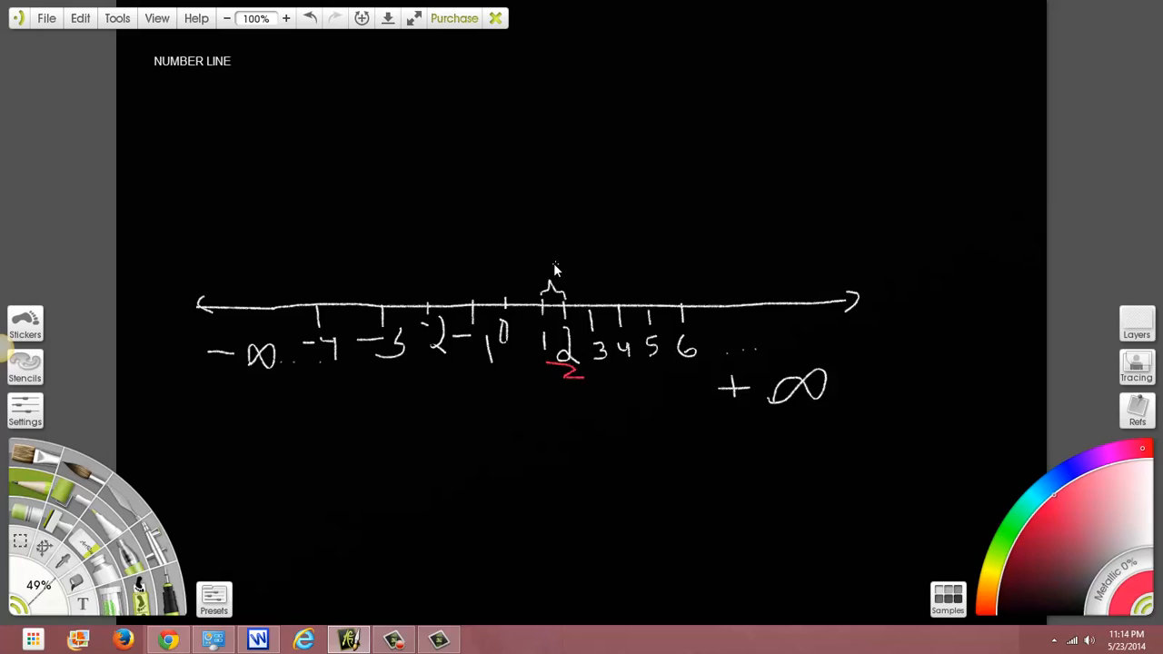
{"action": "mouse_move", "coordinate": [548, 276]}
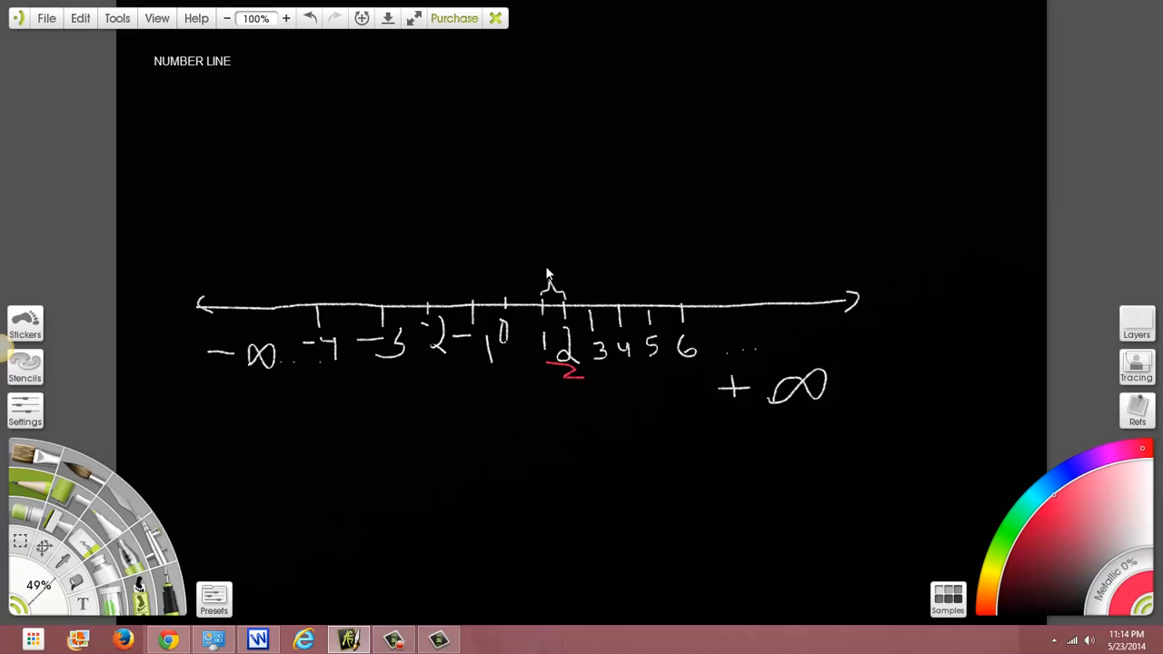
{"action": "mouse_move", "coordinate": [536, 257]}
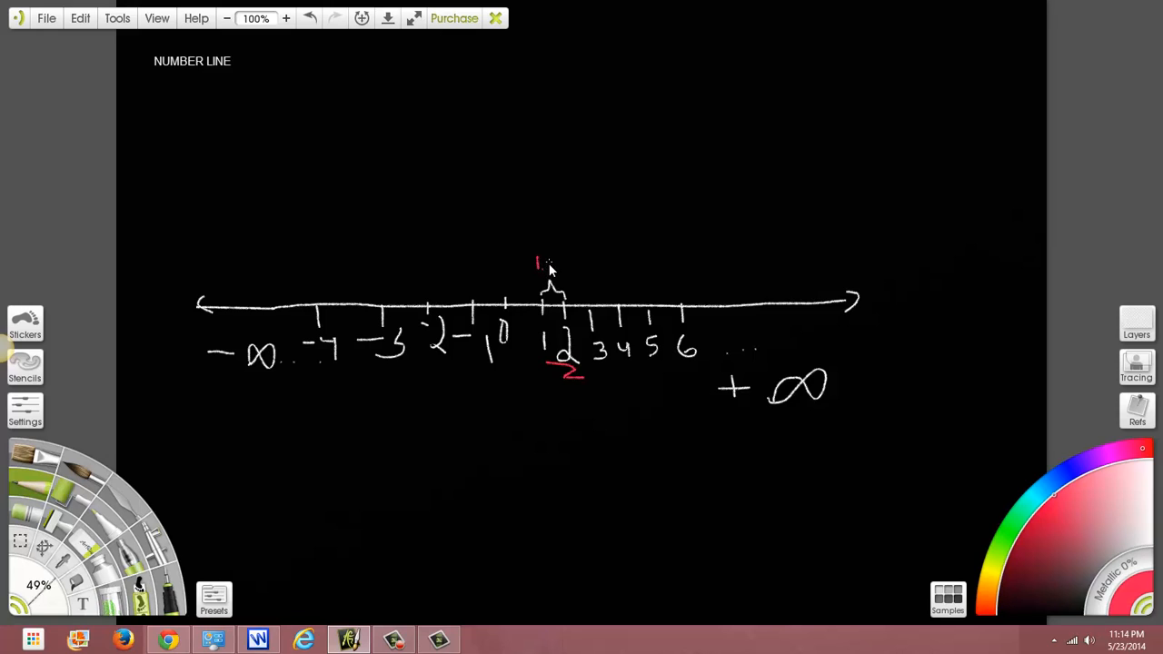
{"action": "left_click_drag", "start_coordinate": [536, 265], "coordinate": [572, 265]}
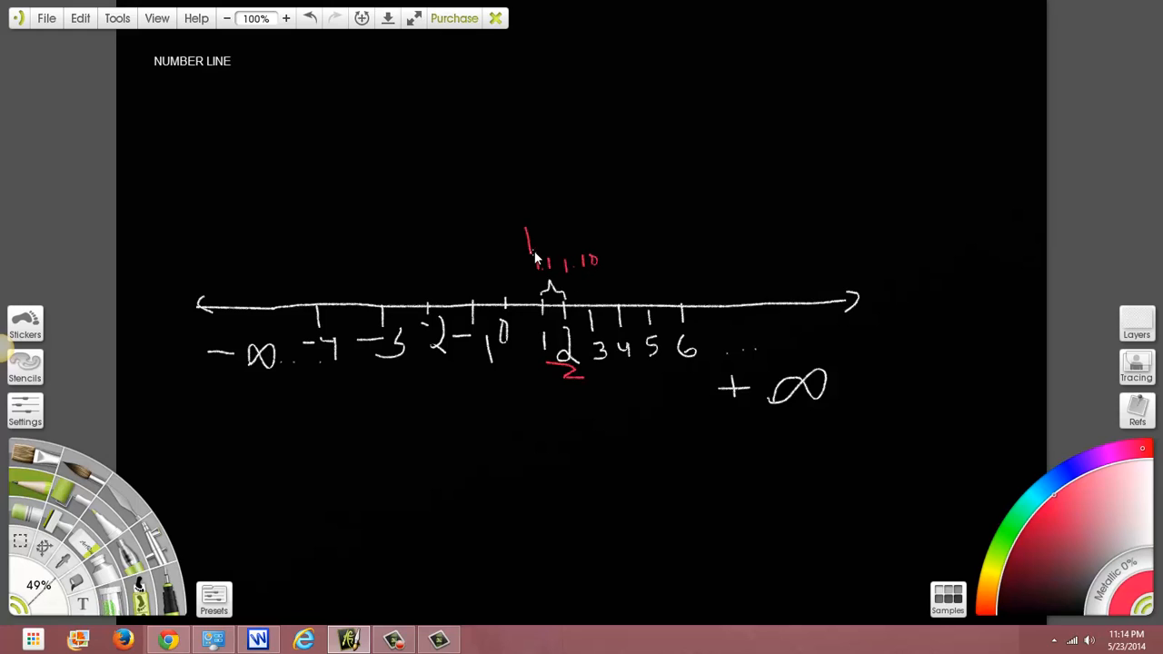
{"action": "left_click_drag", "start_coordinate": [530, 241], "coordinate": [559, 263]}
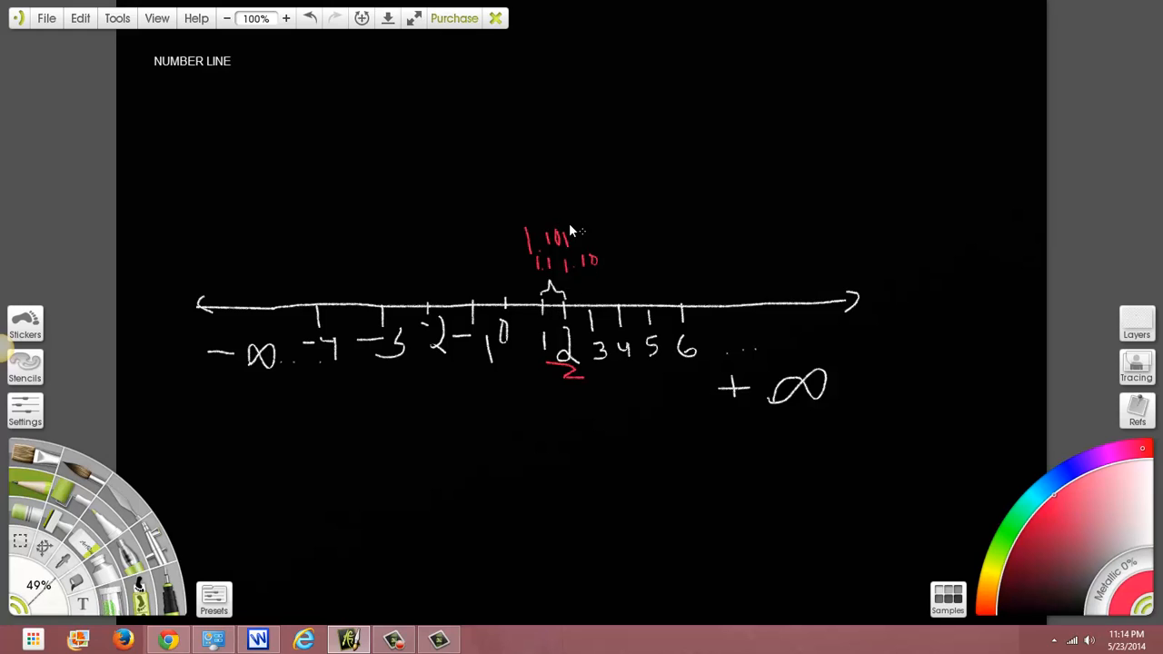
{"action": "mouse_move", "coordinate": [604, 243]}
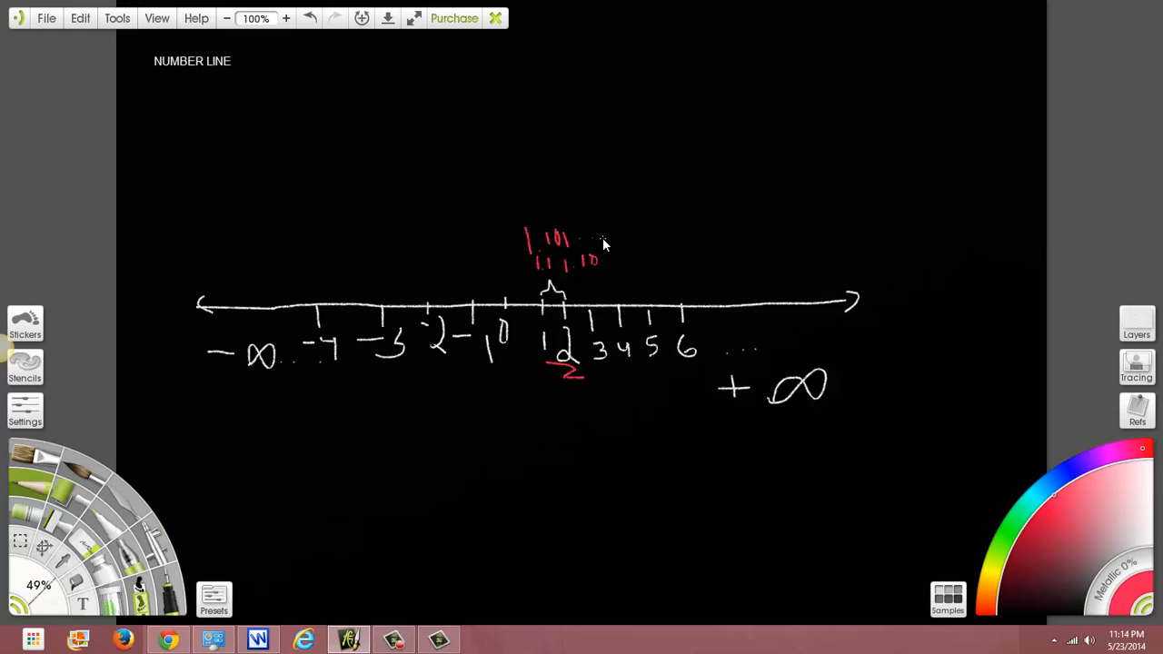
{"action": "mouse_move", "coordinate": [618, 224]}
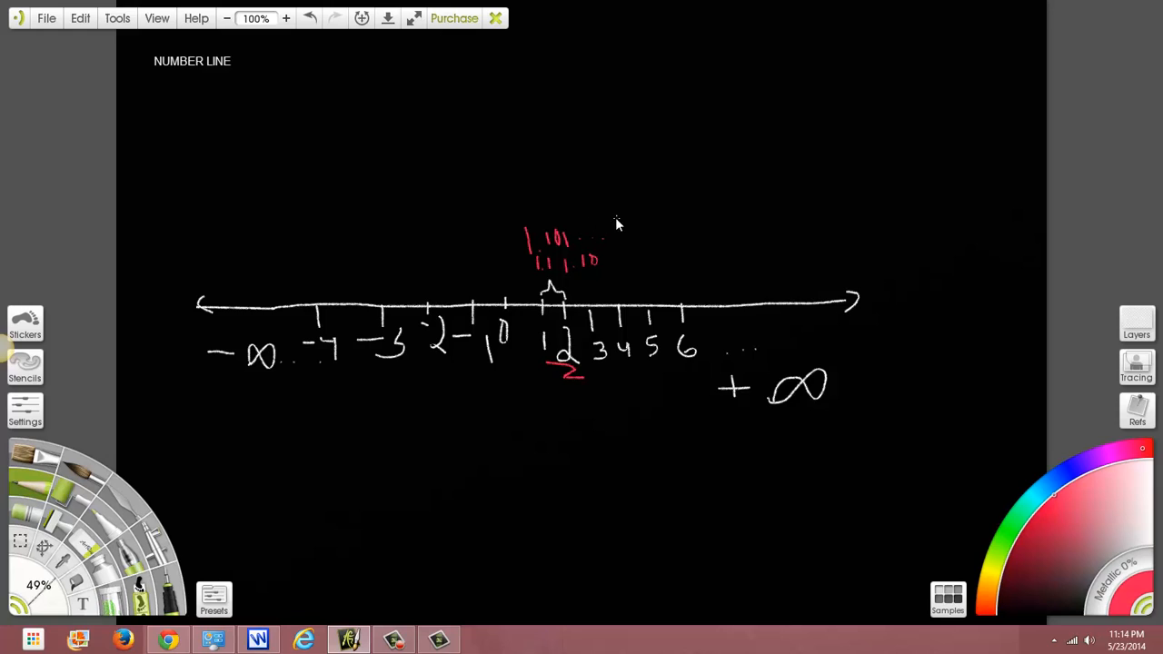
- Write 'Infinite Decimals' in red beside the examples and underline the annotation
{"action": "left_click_drag", "start_coordinate": [616, 234], "coordinate": [649, 240]}
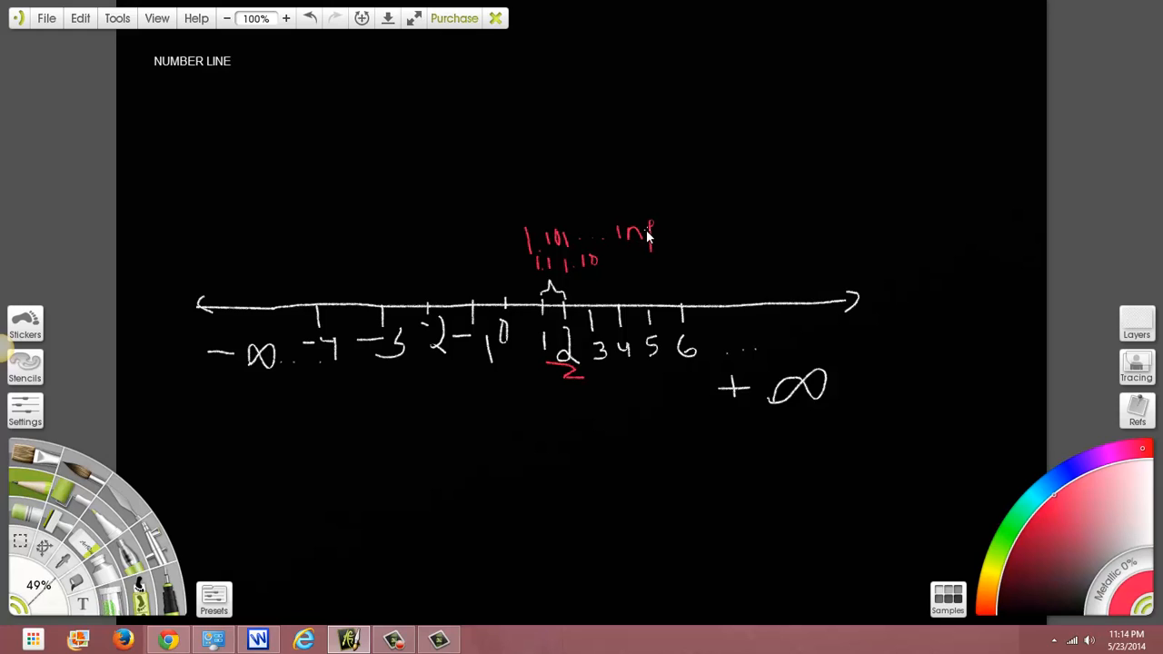
{"action": "left_click_drag", "start_coordinate": [645, 235], "coordinate": [690, 238]}
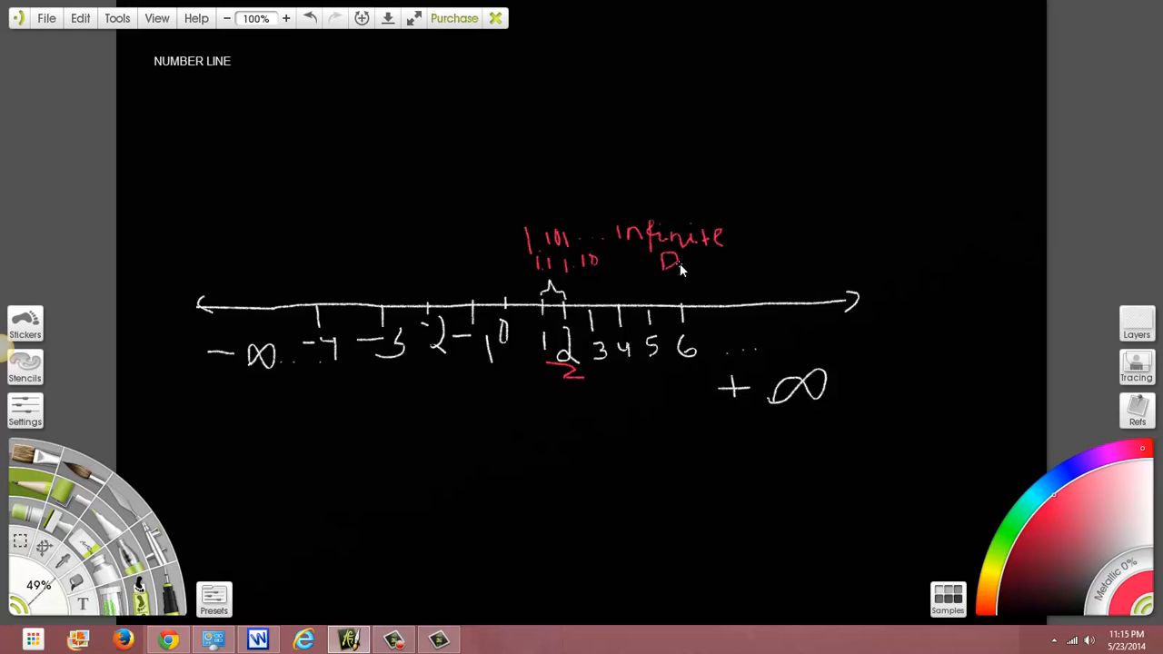
{"action": "left_click_drag", "start_coordinate": [663, 263], "coordinate": [718, 263]}
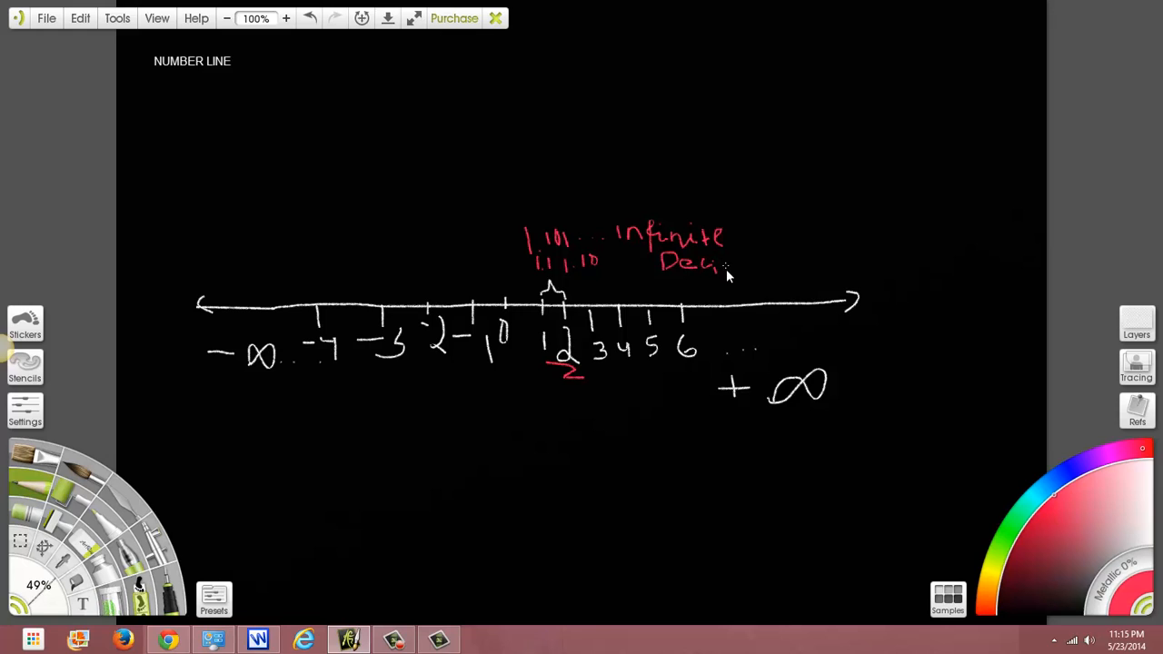
{"action": "left_click_drag", "start_coordinate": [727, 264], "coordinate": [795, 268]}
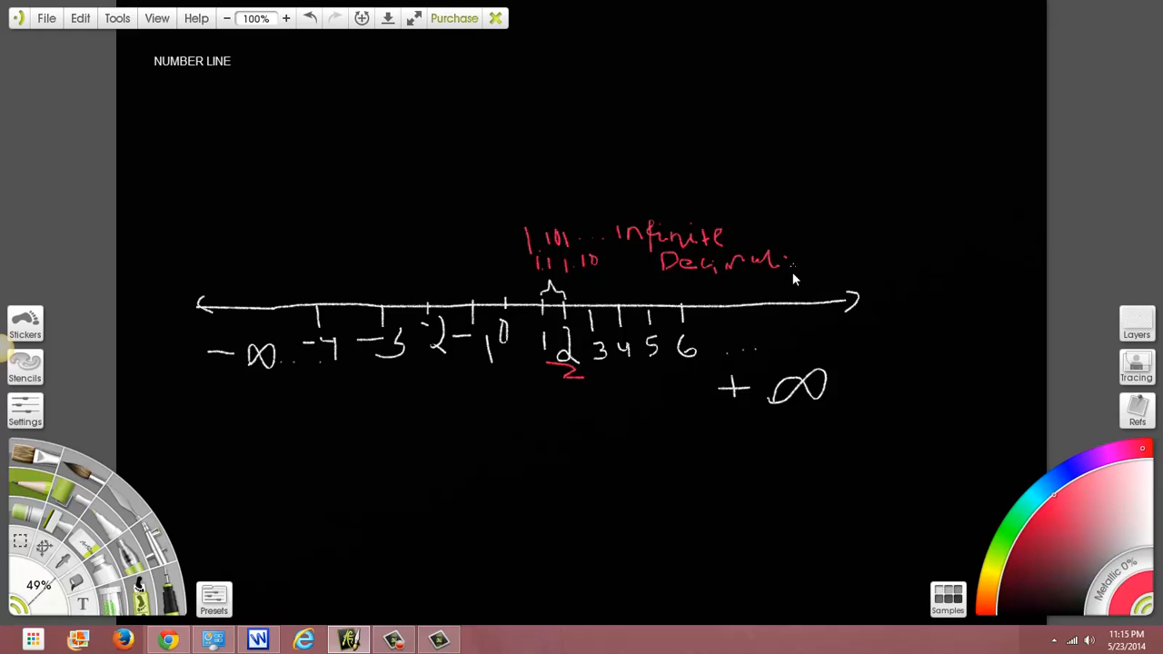
{"action": "left_click_drag", "start_coordinate": [509, 287], "coordinate": [790, 287]}
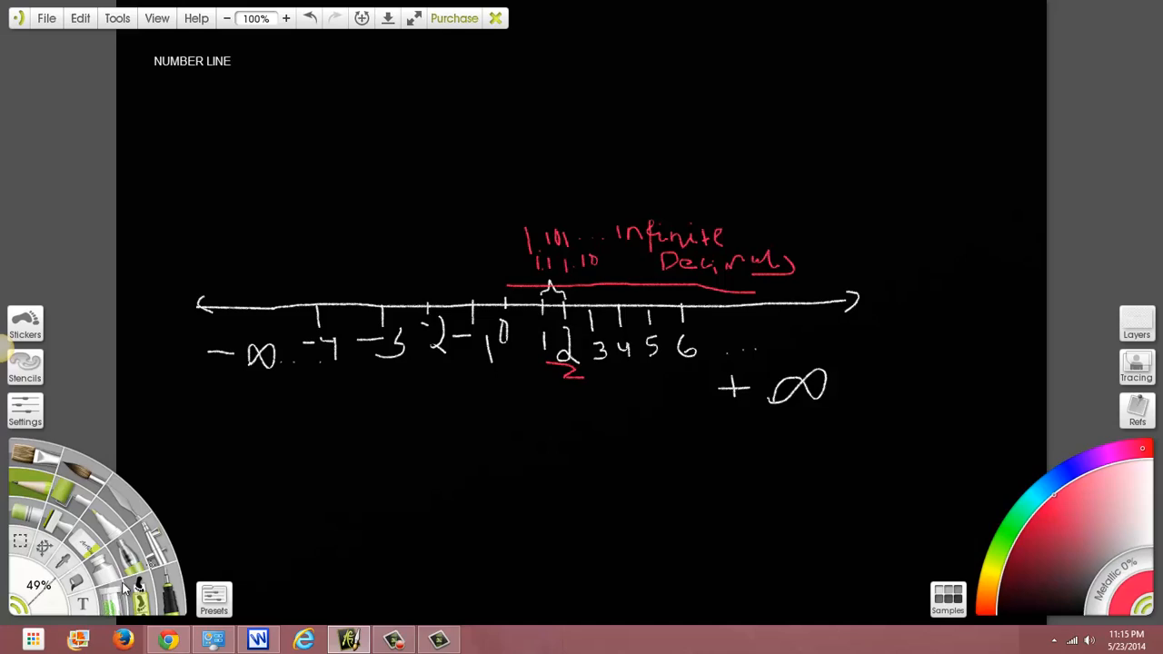